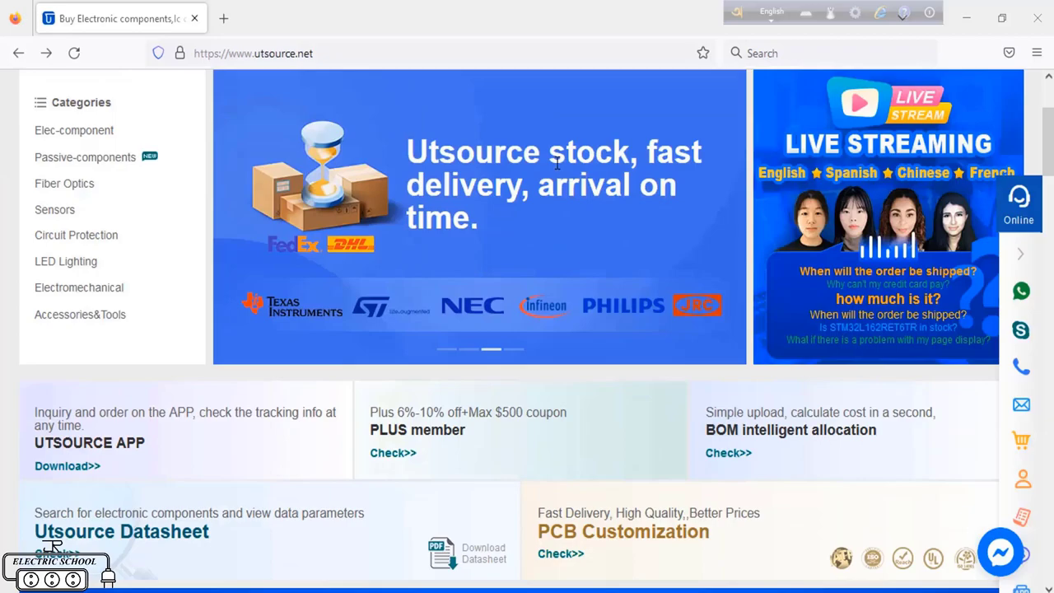
pyautogui.scroll(-3)
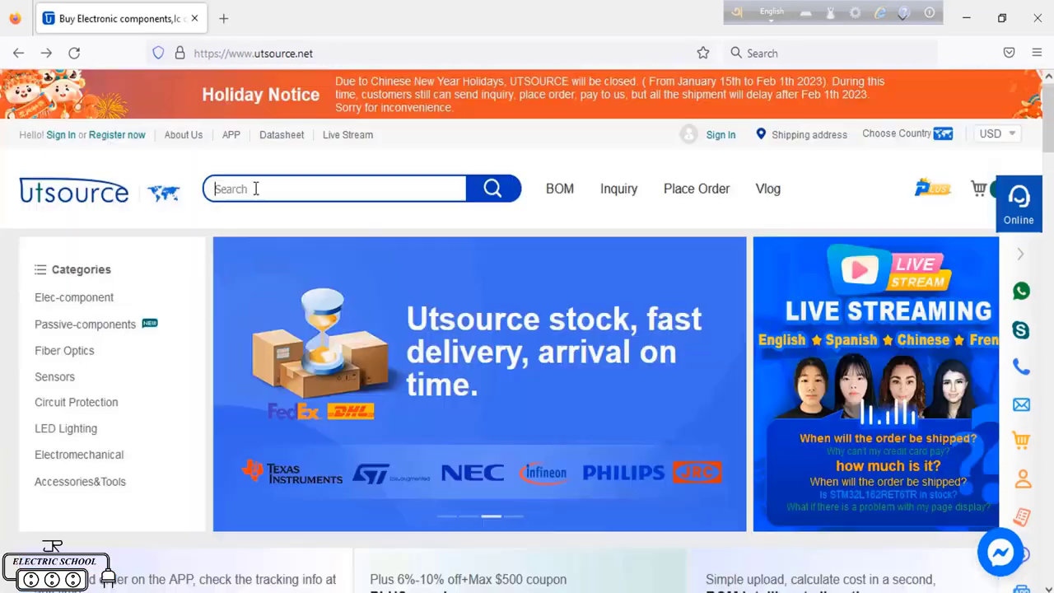
pyautogui.write('me')
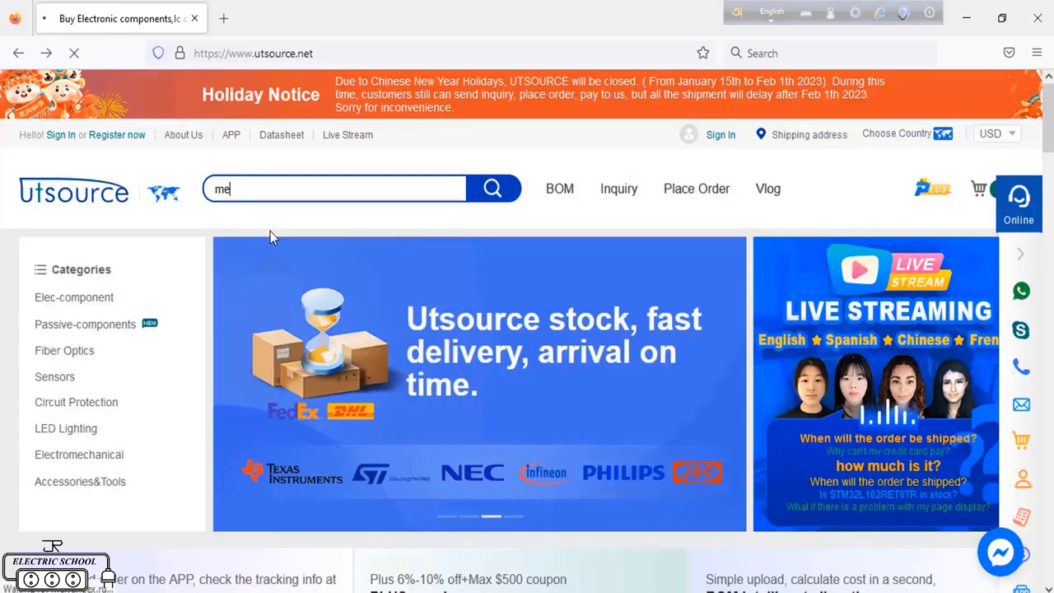